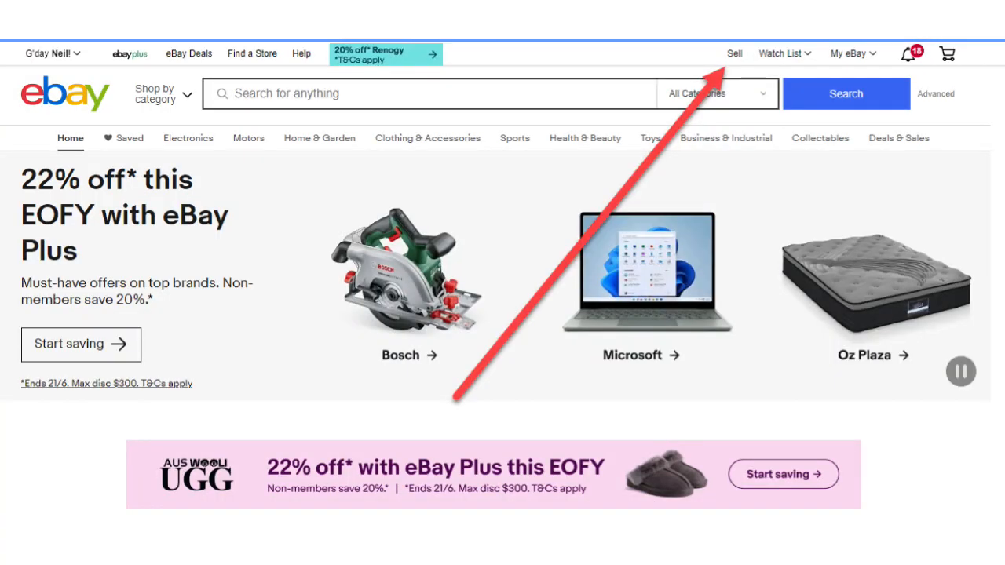
Start a new single listing from the Sell menu in Seller Hub.
left_click(735, 53)
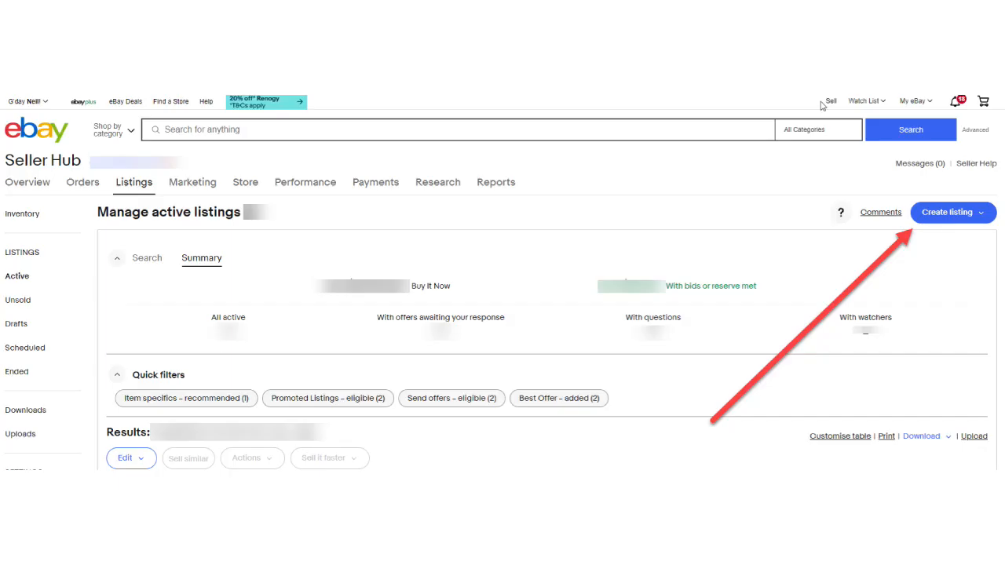
left_click(955, 212)
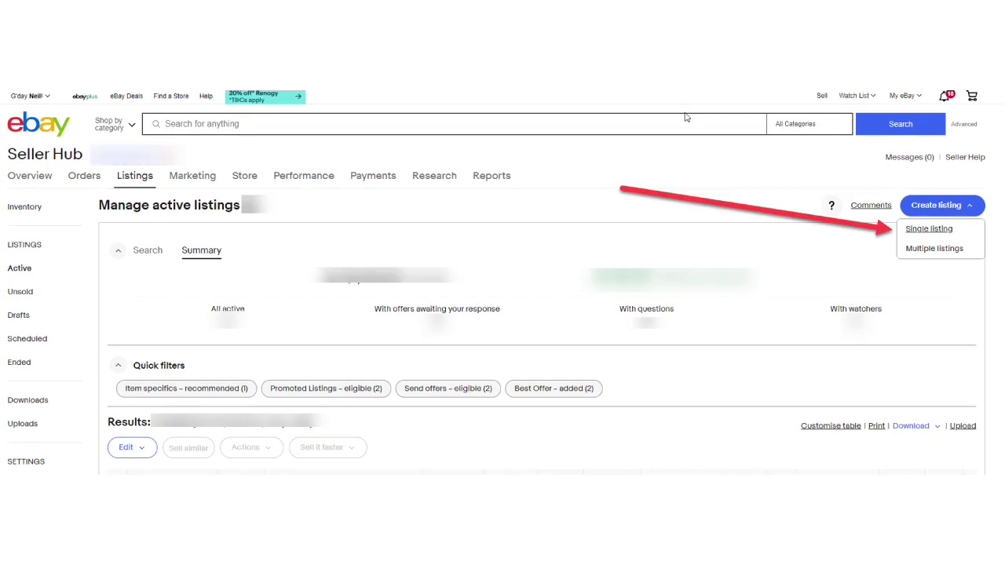
left_click(928, 229)
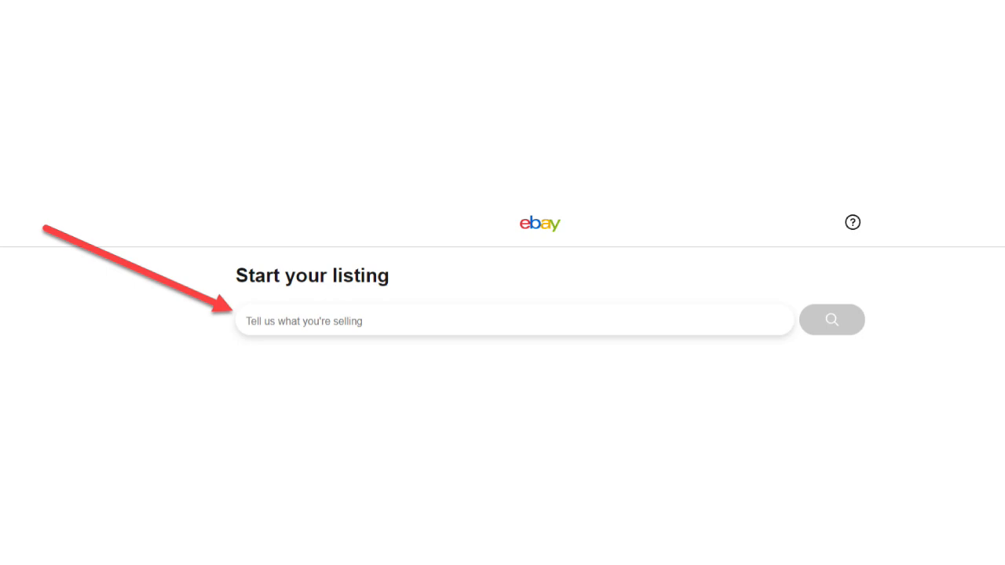
Search for product matches using the description 'men's t-shirts'.
type("men's t-shirts")
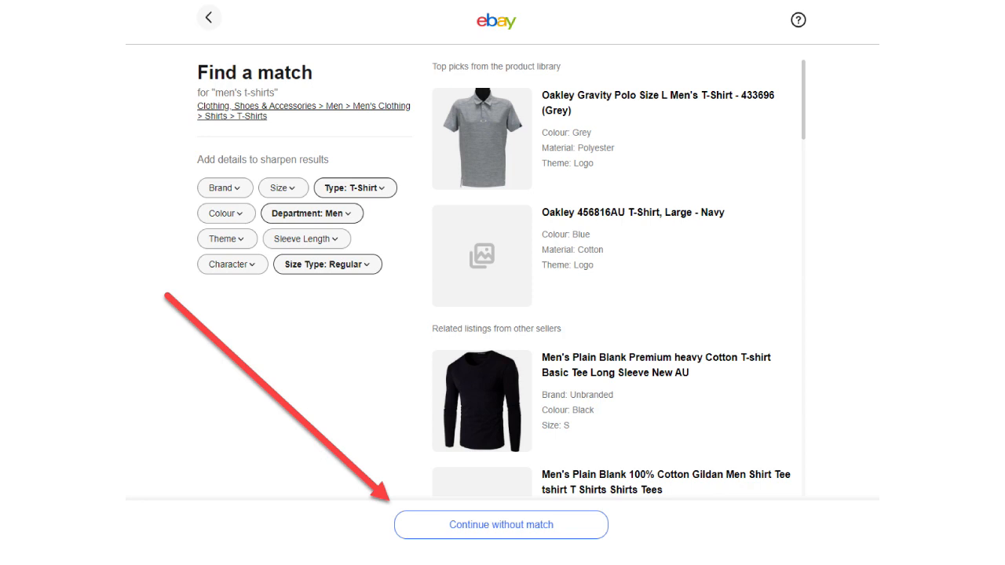
Continue without a catalogue match to the Complete your listing form titled 'men's t-shirts'.
left_click(498, 525)
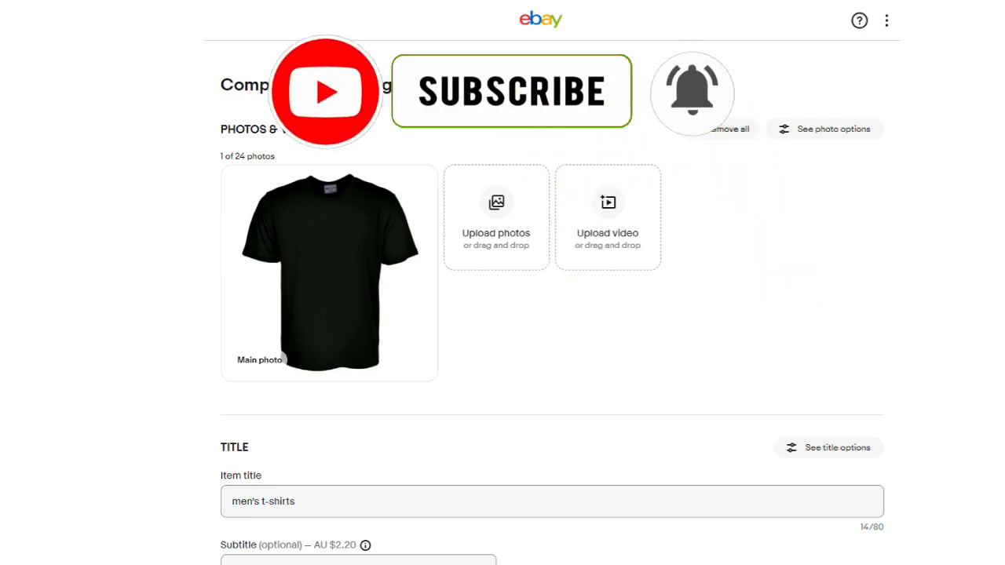
scroll("down", 3)
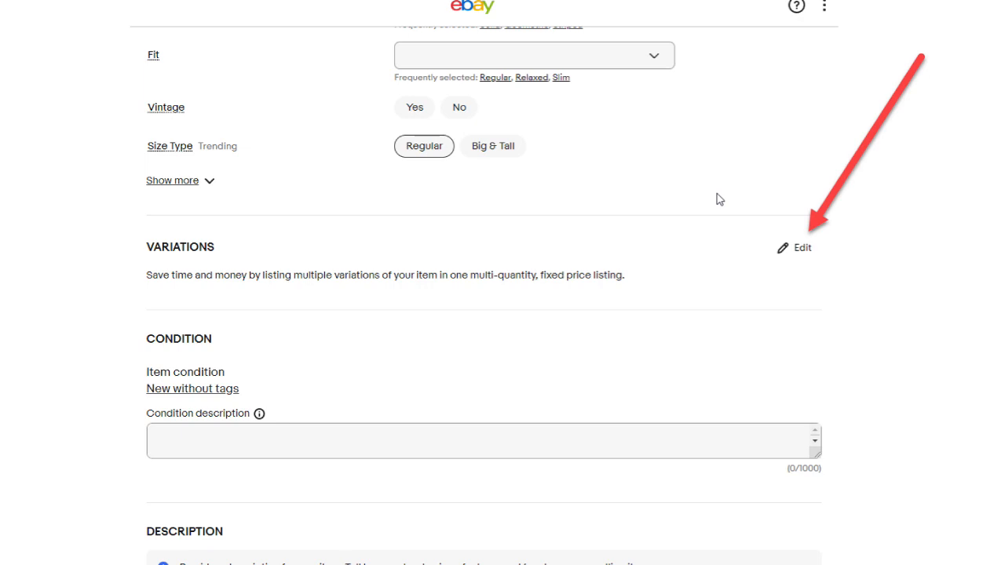
Edit Variations and add Colour and Size as variation attributes.
left_click(801, 248)
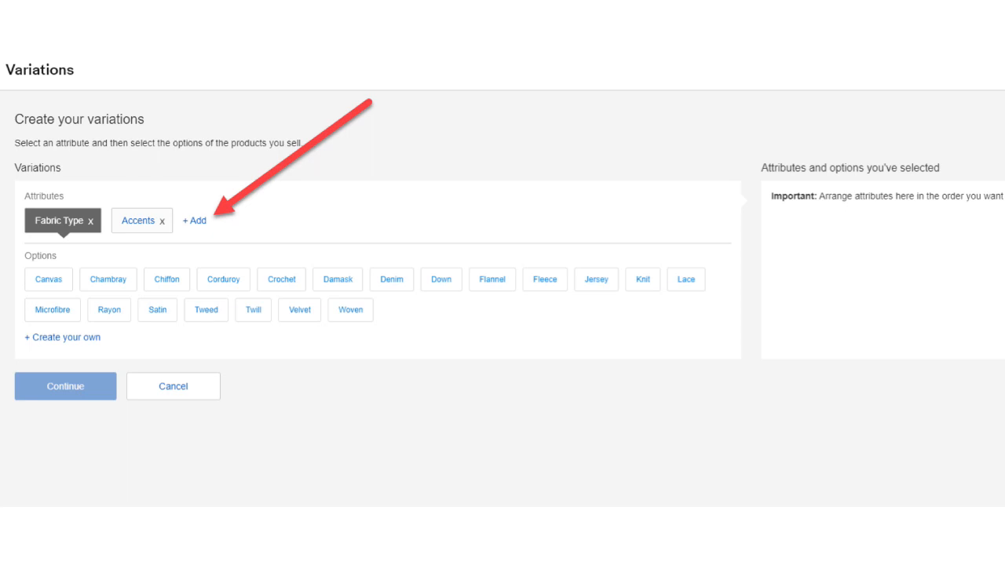
left_click(195, 220)
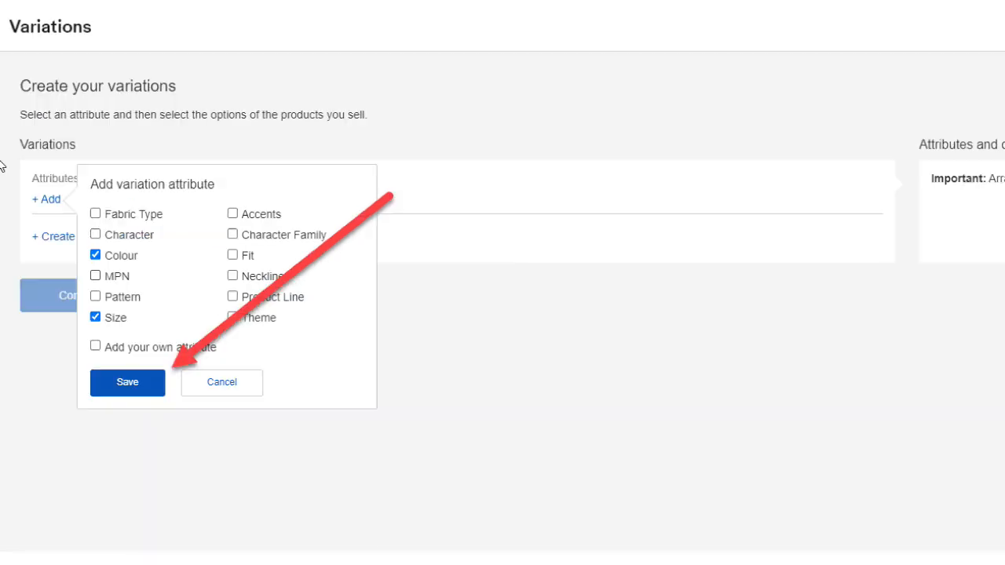
Save the attributes, giving Colour Black/Blue/Orange and Size S/M/L.
left_click(126, 383)
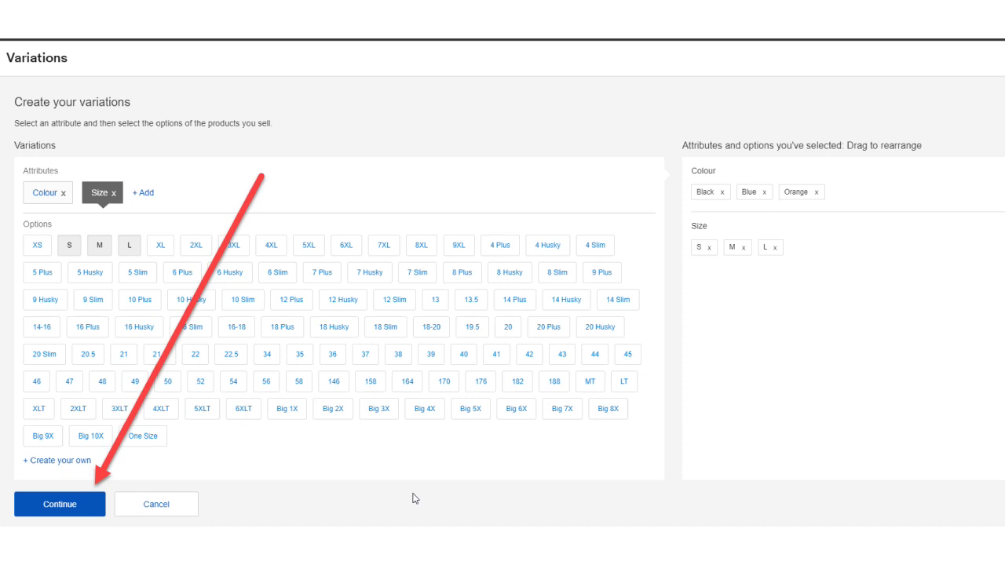
Continue to the combinations list showing Black, Blue and Orange variations.
left_click(60, 505)
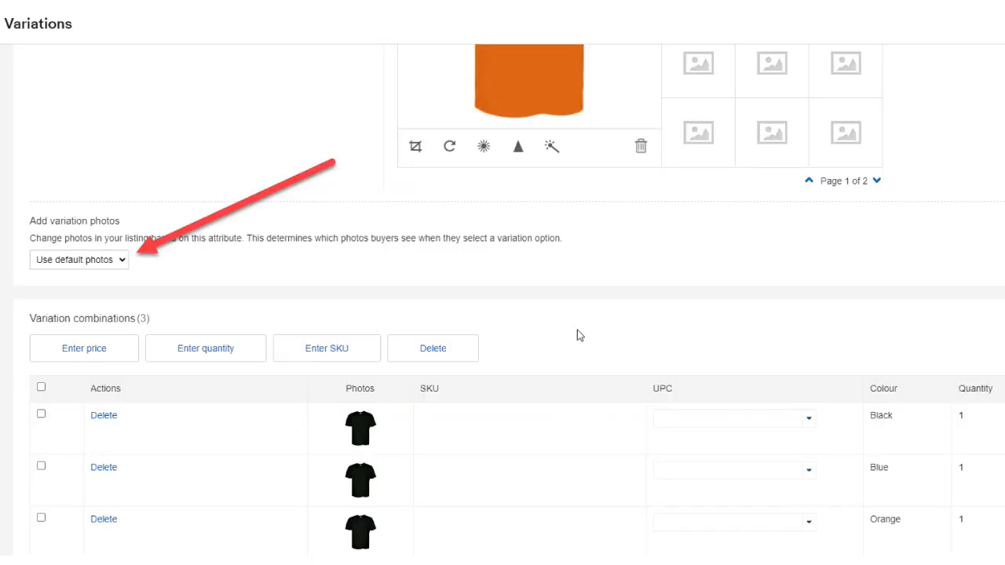
Set variation photos to follow Colour so each colour combination gets its own photo.
left_click(77, 259)
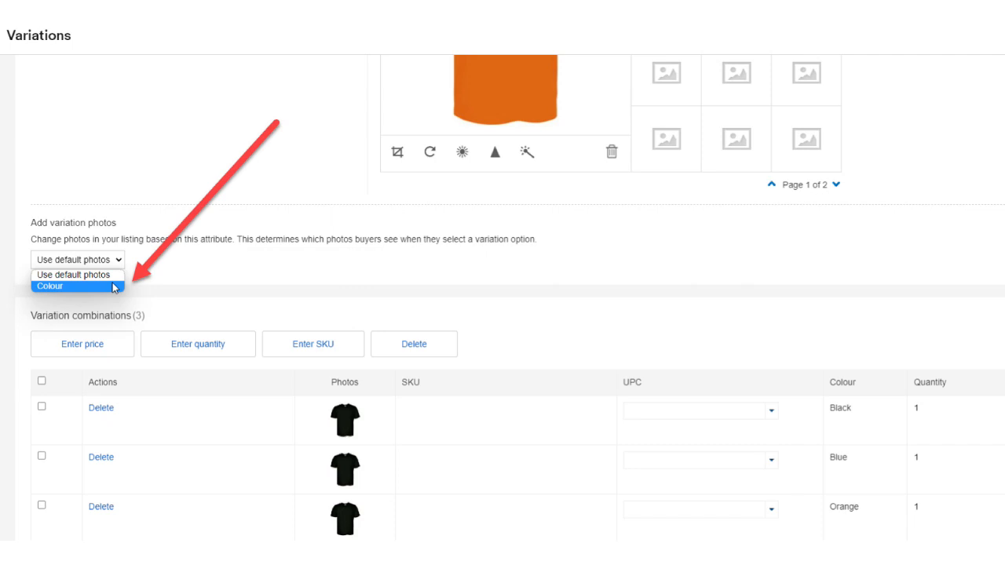
left_click(51, 285)
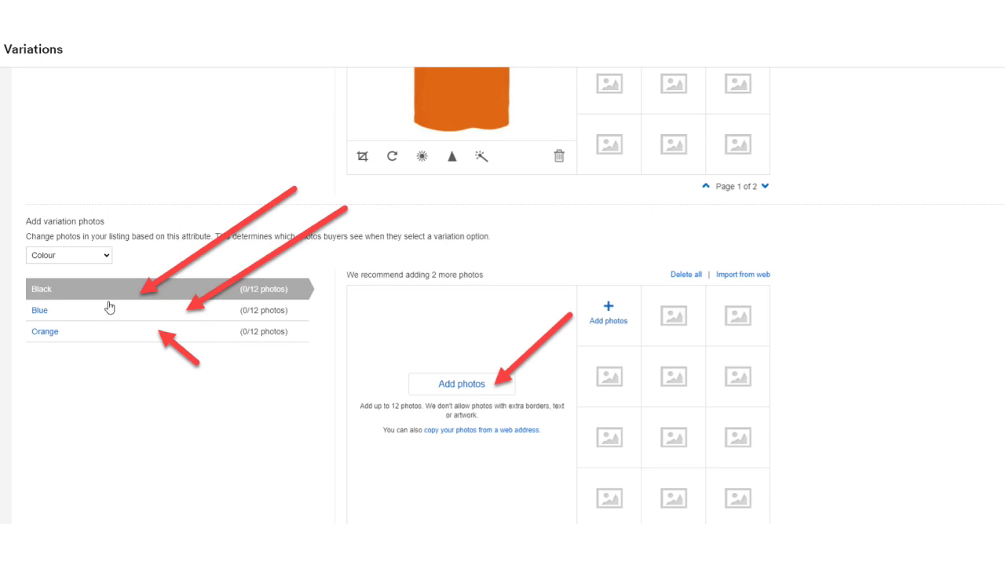
scroll("down", 3)
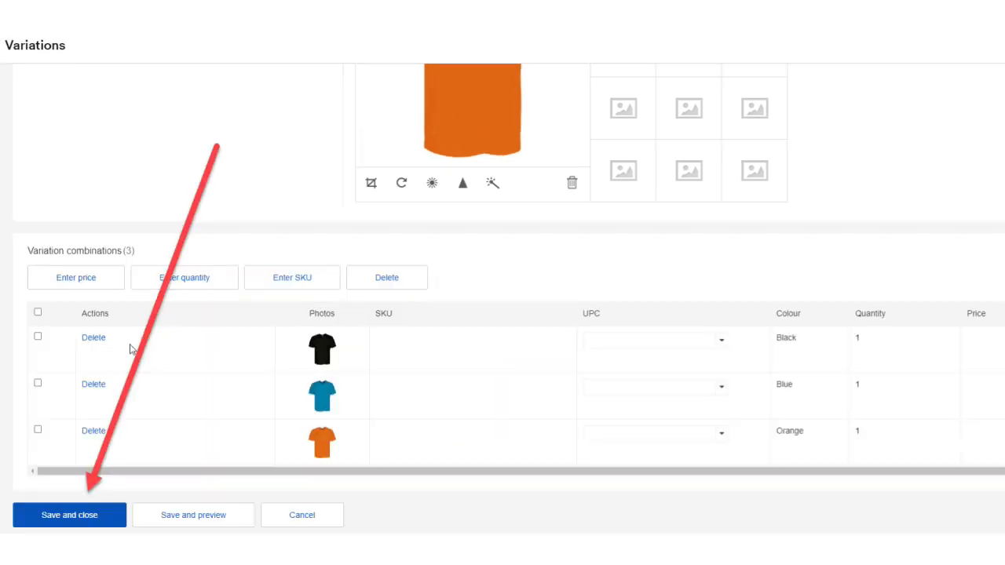